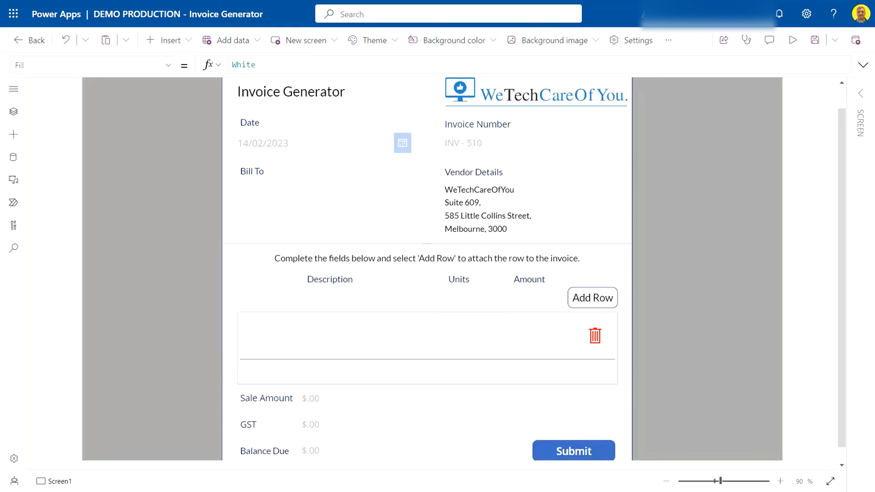
Bring up the Invoice Generator app's Settings dialog from the toolbar
left_click(814, 40)
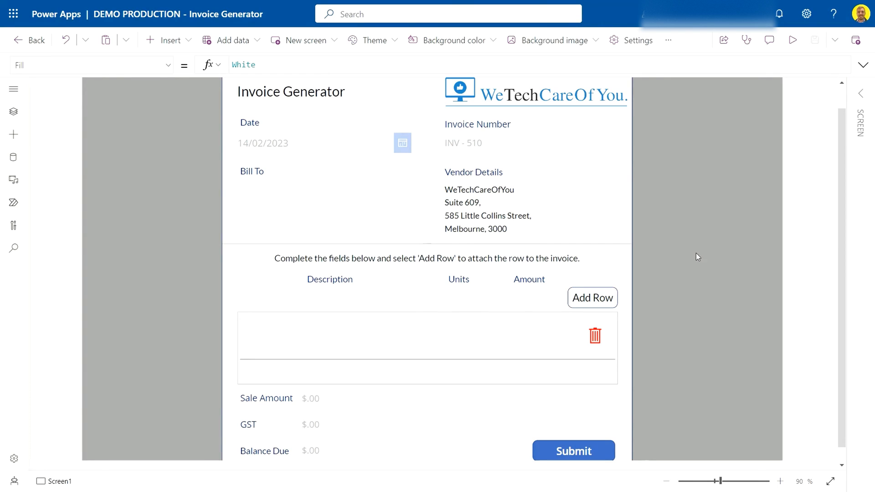
mouse_move(709, 247)
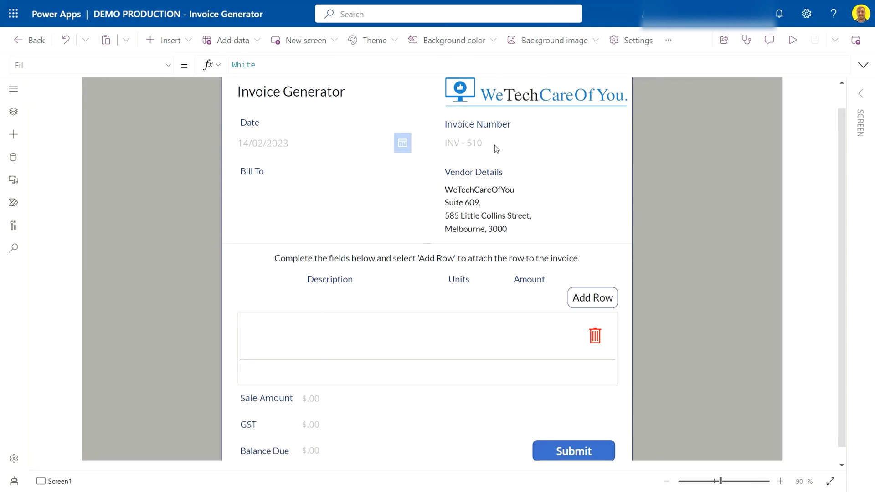
mouse_move(452, 156)
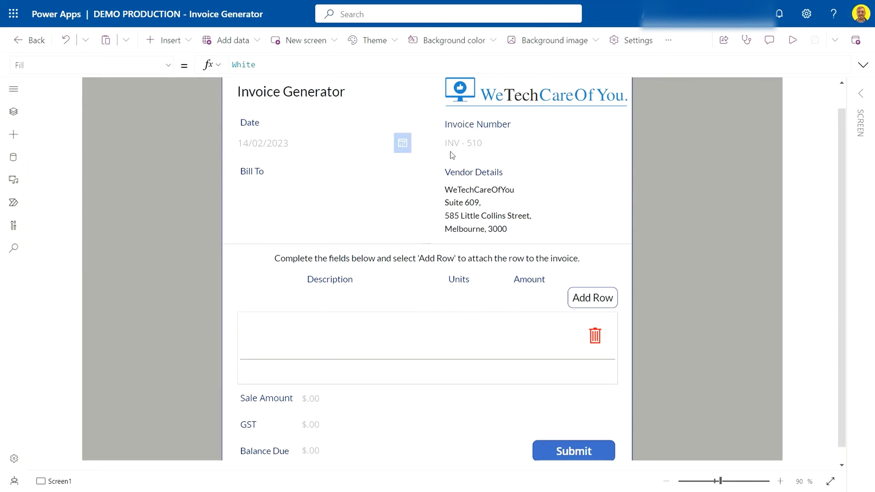
mouse_move(487, 151)
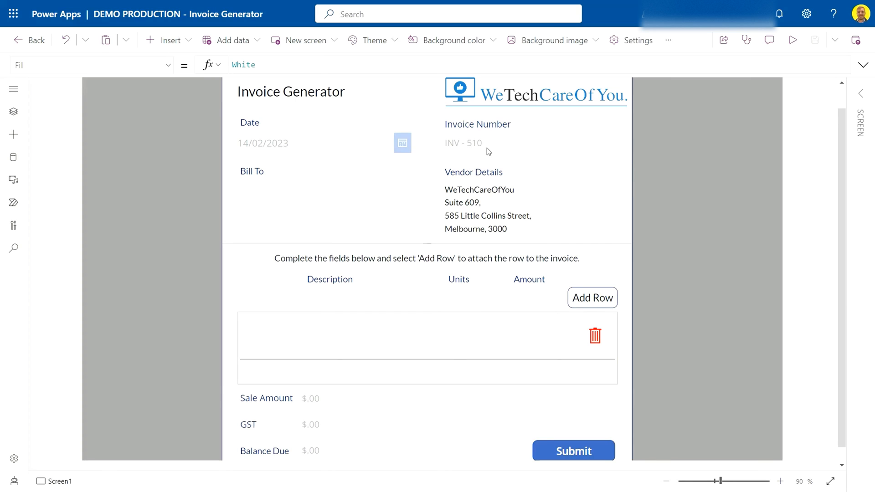
mouse_move(486, 151)
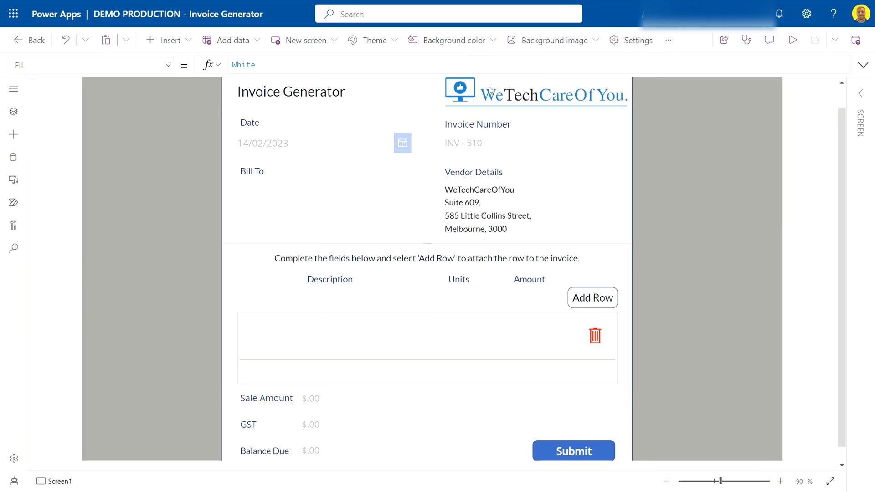
left_click(638, 40)
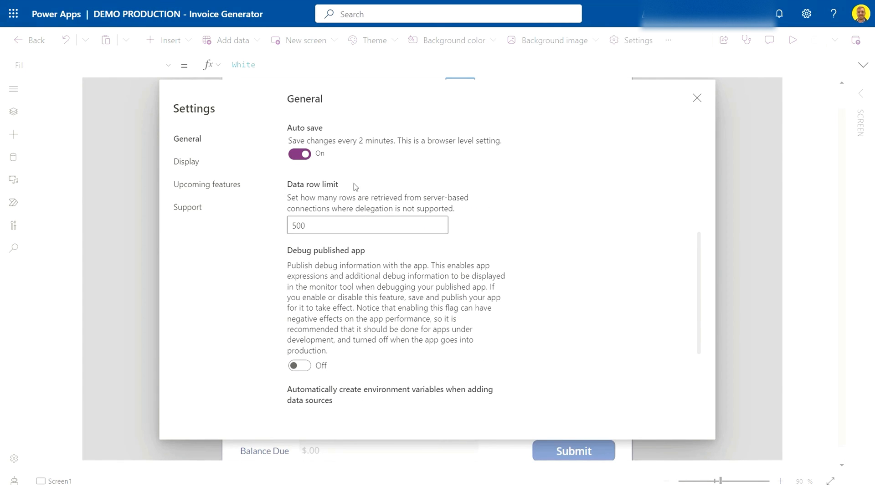
Replace the Data row limit value 500 with 2000 in General settings
left_click(367, 225)
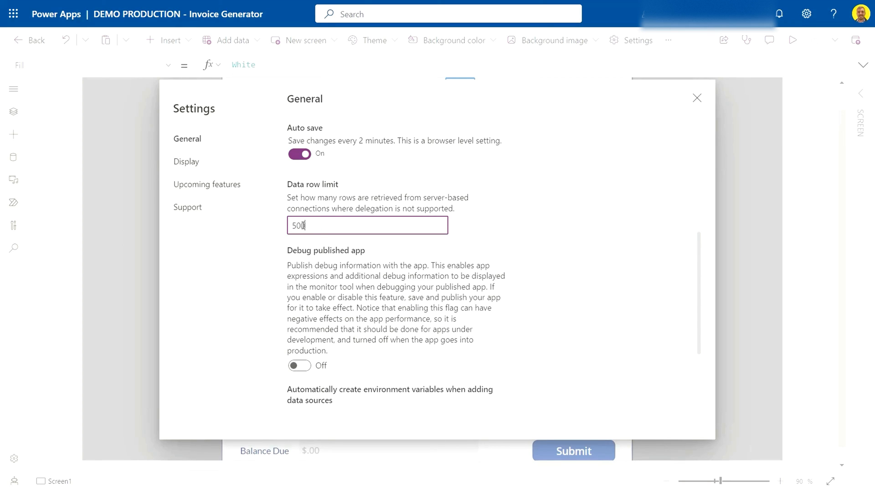
type("2000")
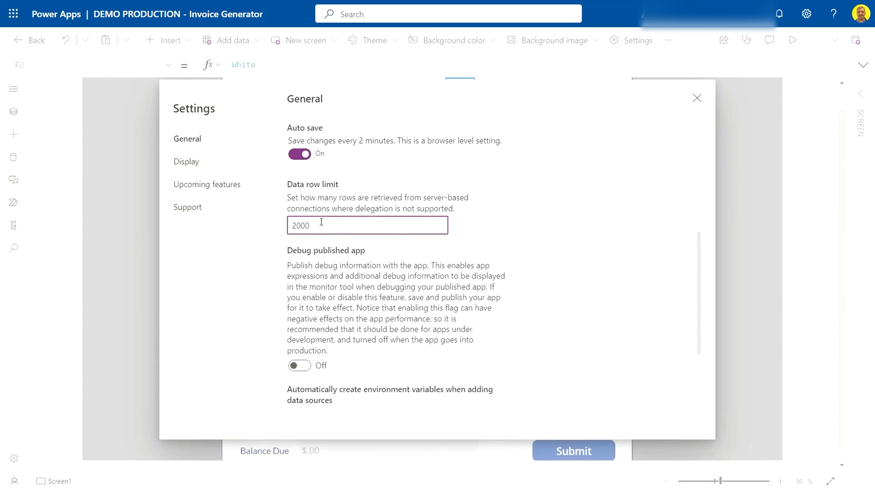
Commit the new Data row limit of 2000 by leaving the field
left_click(503, 231)
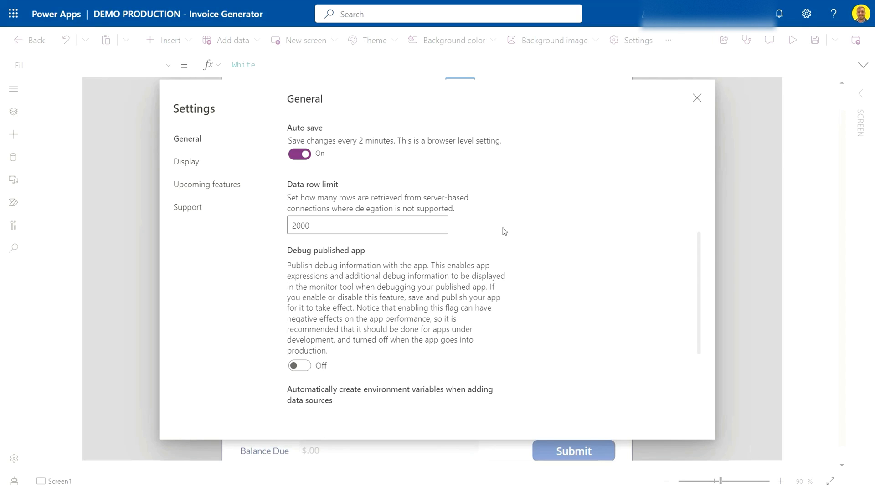
mouse_move(318, 220)
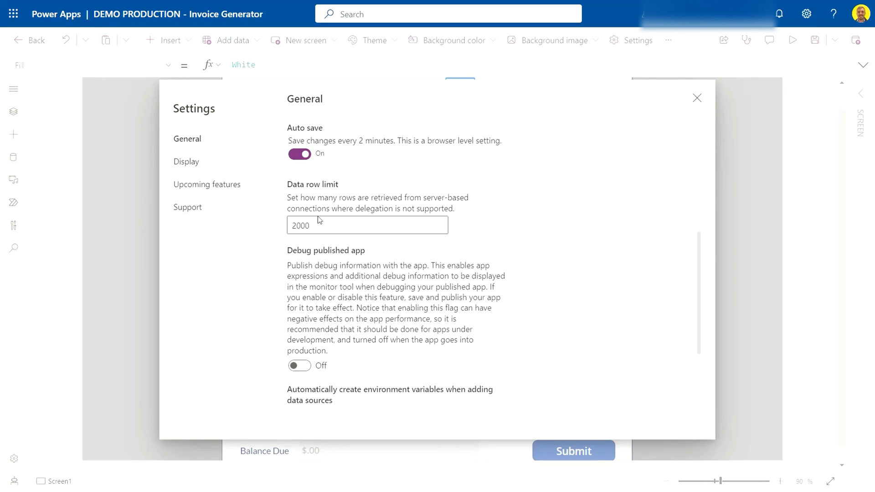
left_click(367, 225)
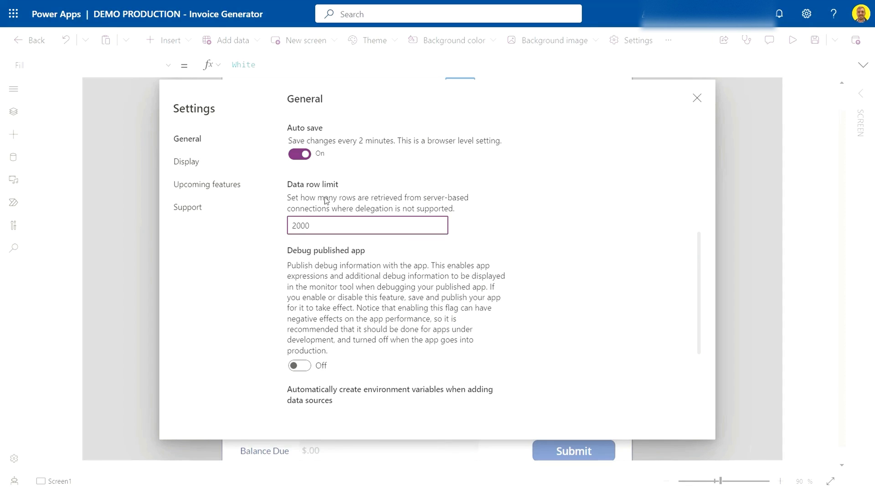